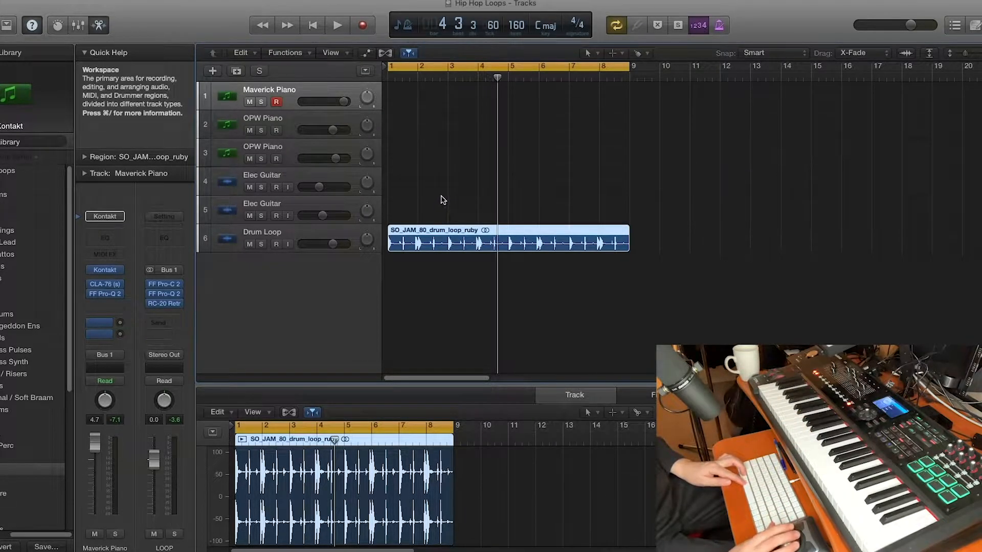
pyautogui.moveTo(469, 243)
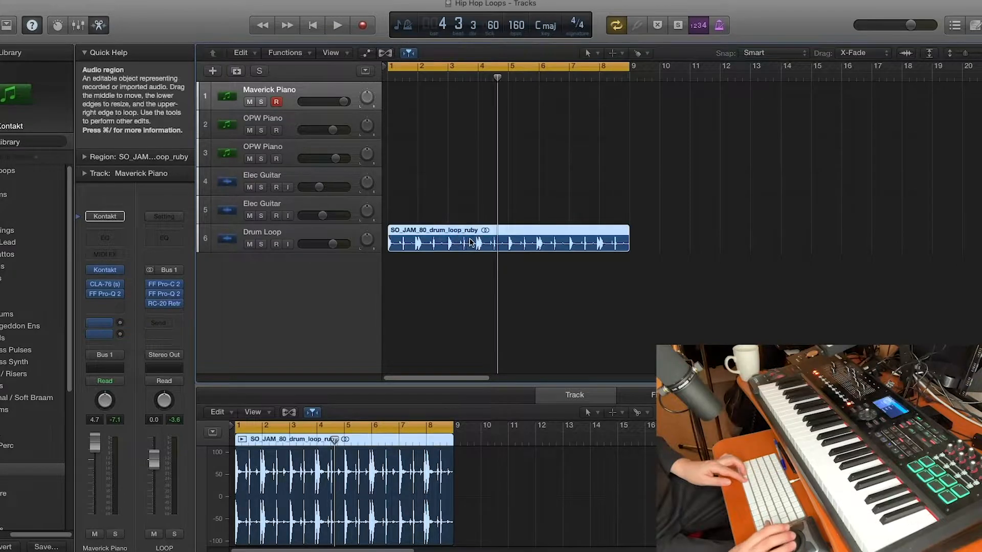
# Play the drum loop, then record the Maverick Piano part across bars 1–8
pyautogui.click(335, 24)
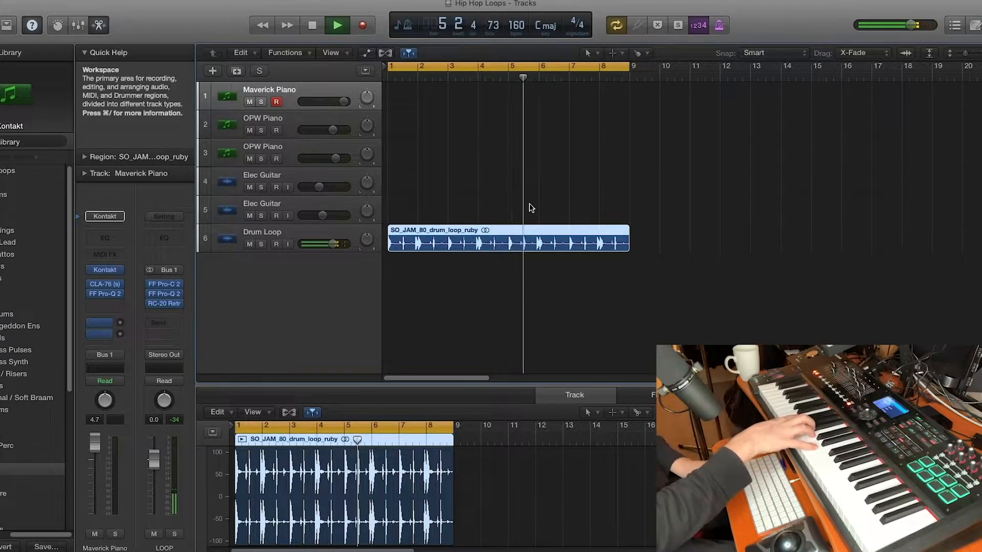
pyautogui.click(338, 25)
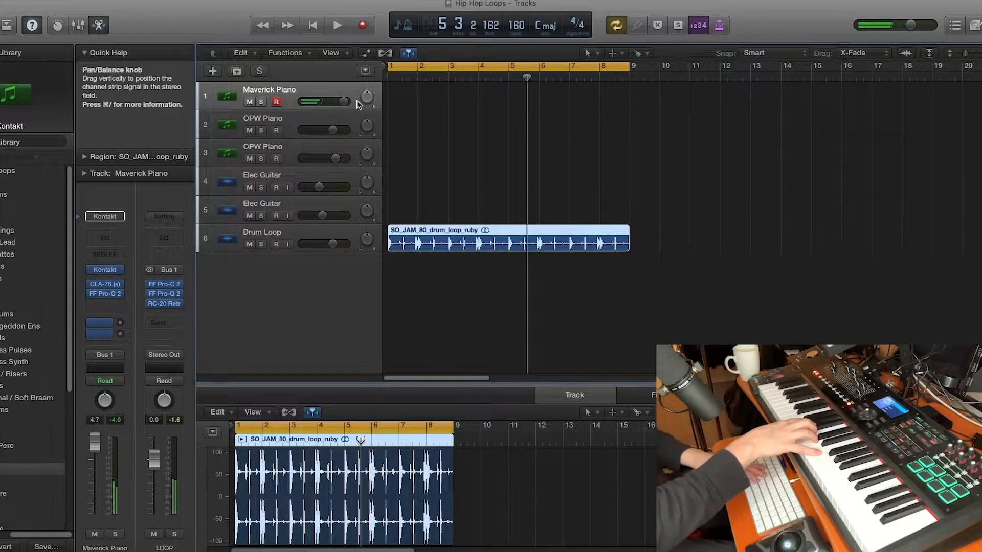
pyautogui.click(333, 24)
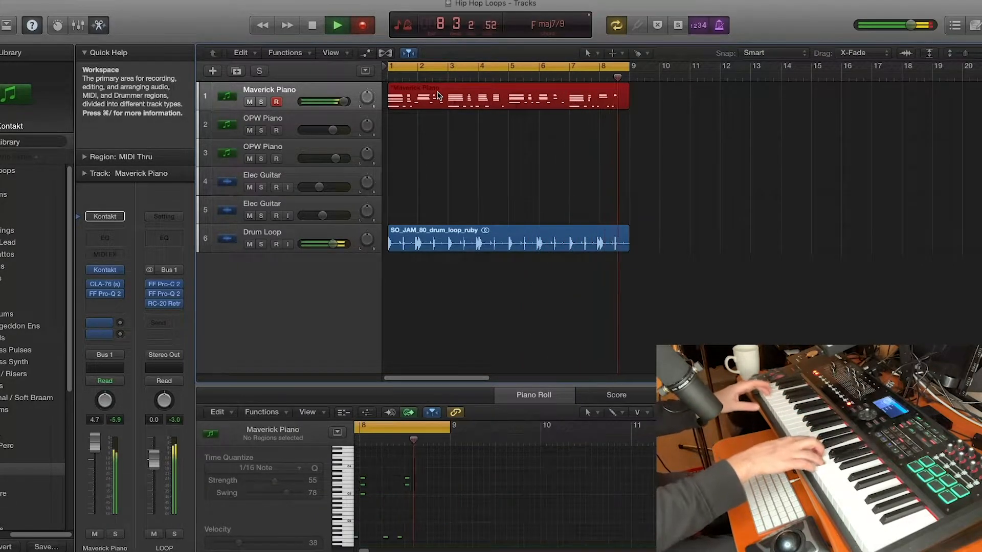
# Select the first OPW Piano track and check the RC-20 effect on the LOOP bus
pyautogui.click(289, 123)
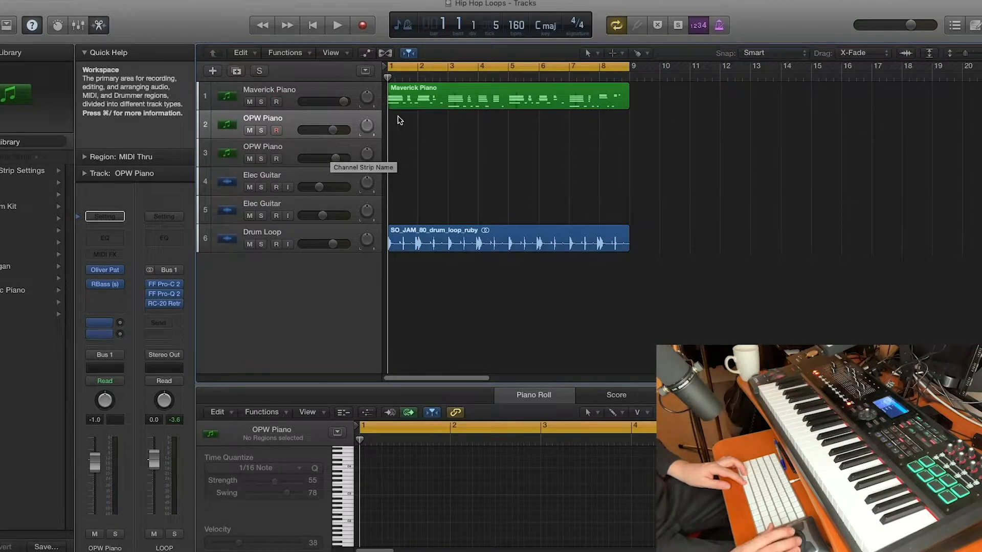
pyautogui.moveTo(291, 120)
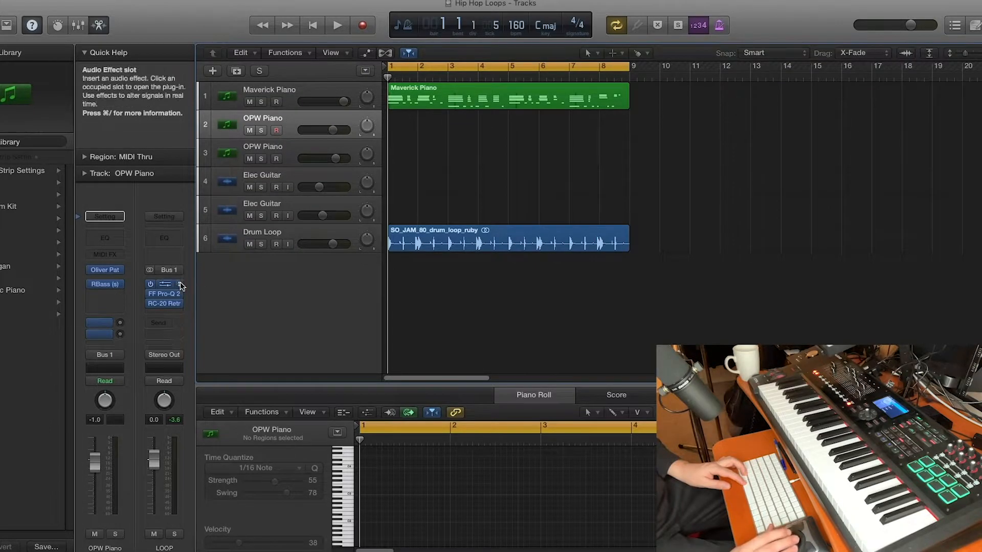
pyautogui.click(163, 284)
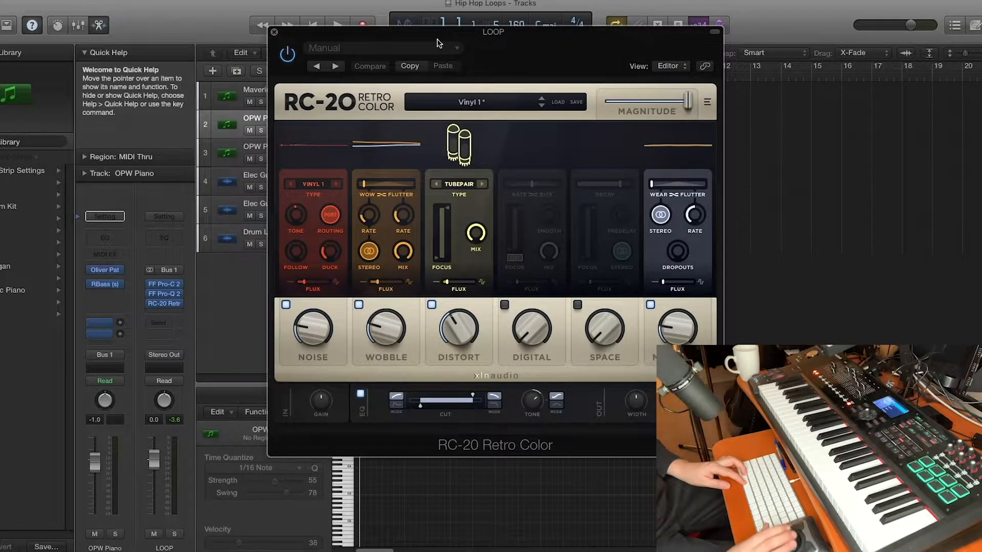
pyautogui.click(275, 32)
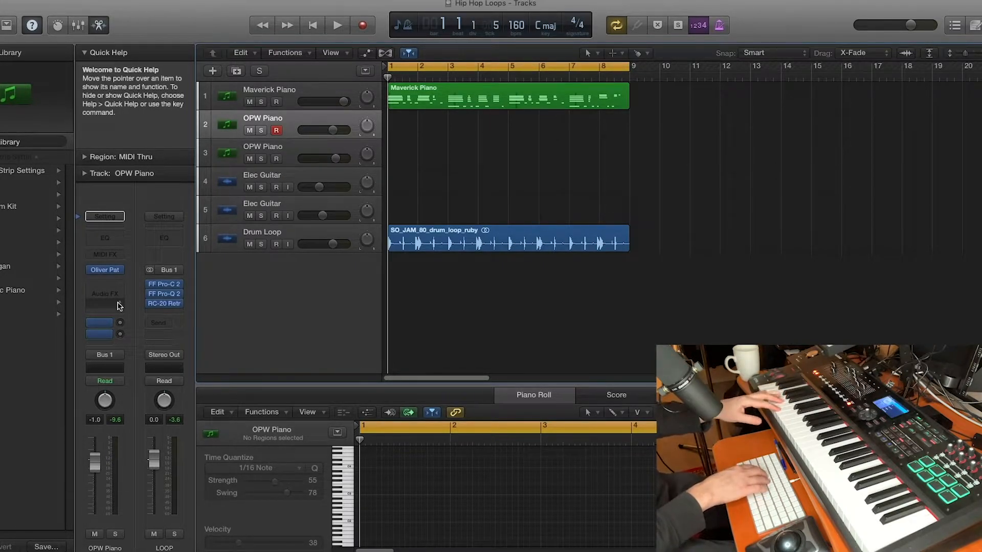
# Record the second piano part on the OPW Piano track across bars 1–8
pyautogui.click(337, 25)
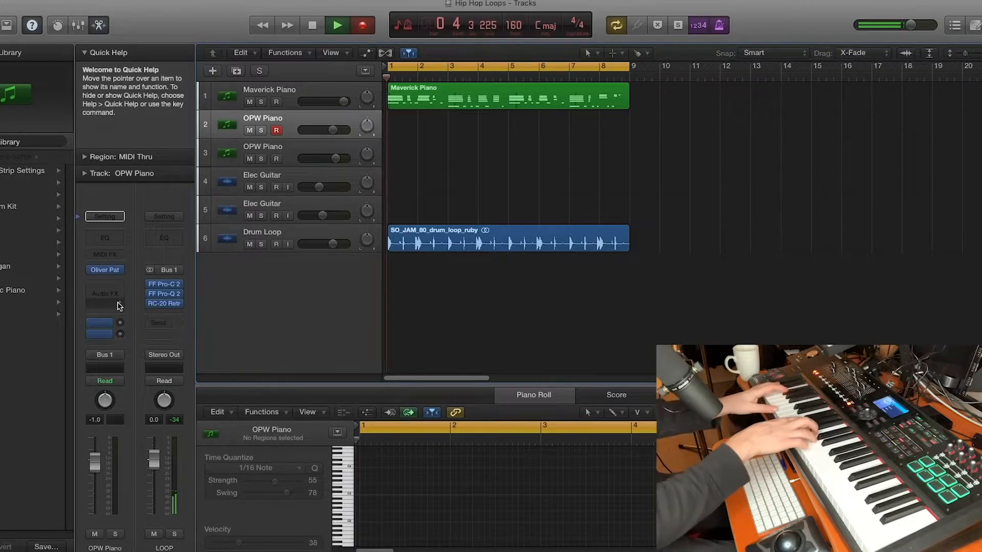
pyautogui.click(339, 24)
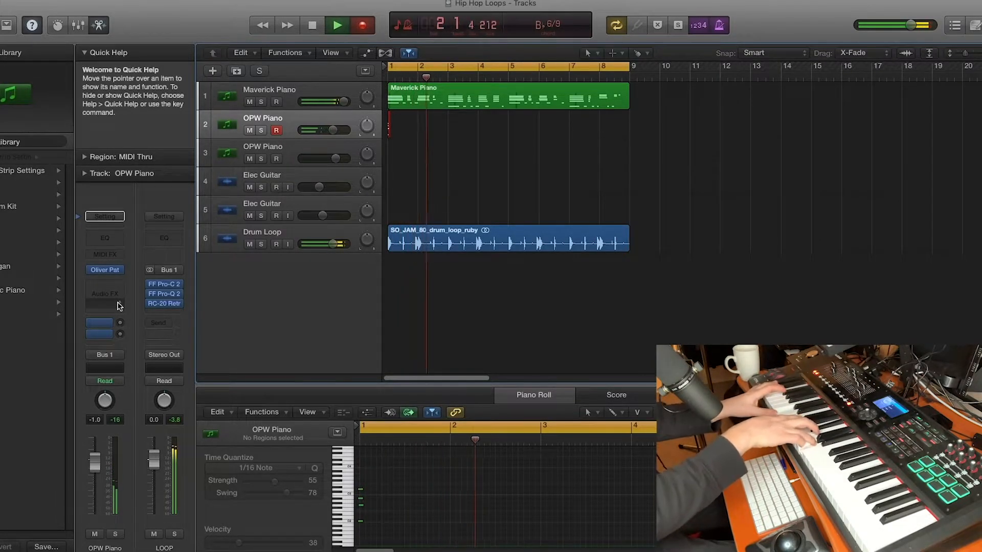
pyautogui.click(340, 25)
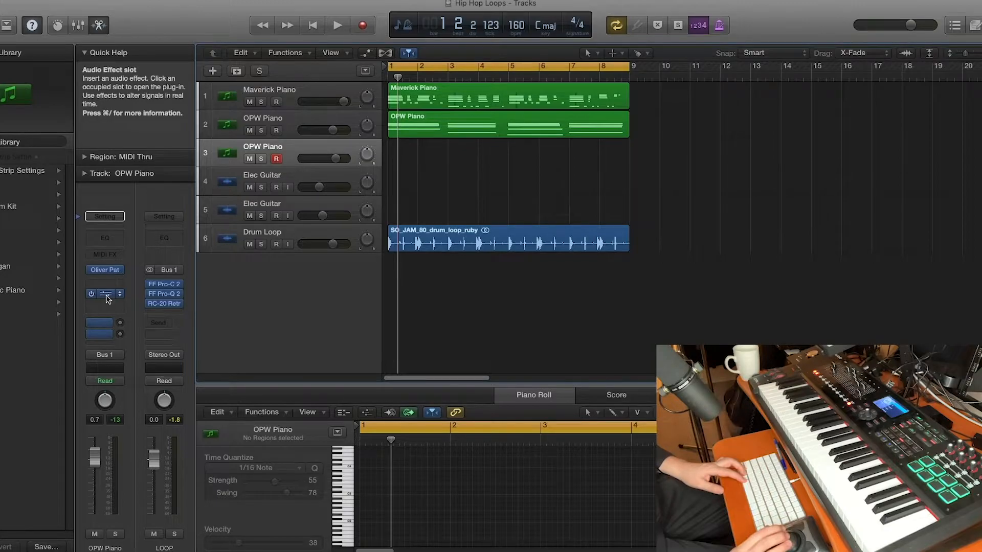
pyautogui.click(104, 294)
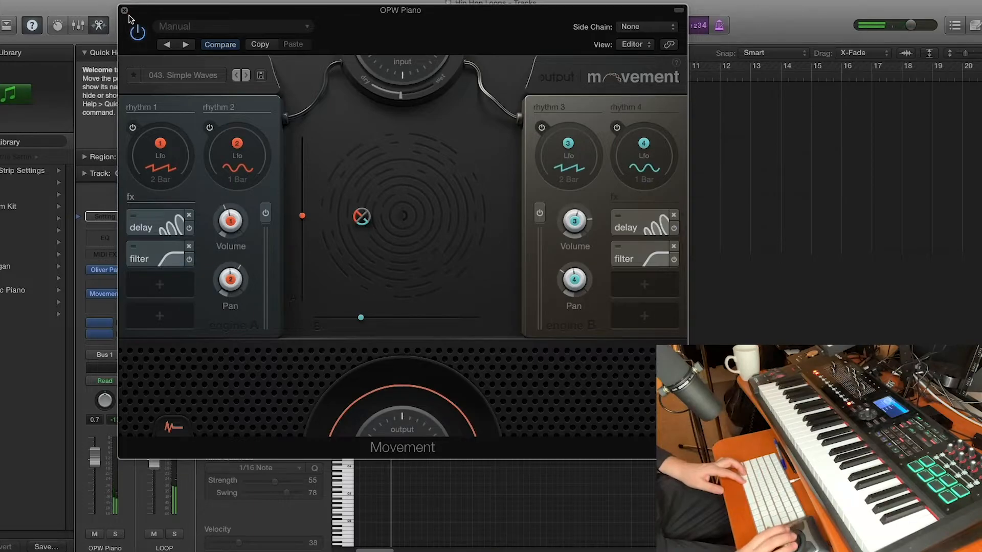
pyautogui.click(122, 10)
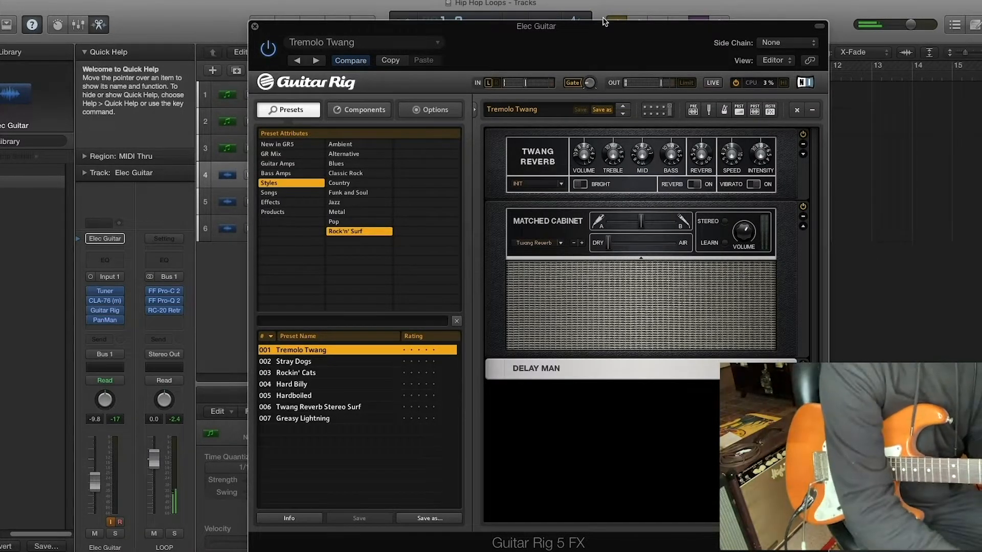
pyautogui.moveTo(505, 130)
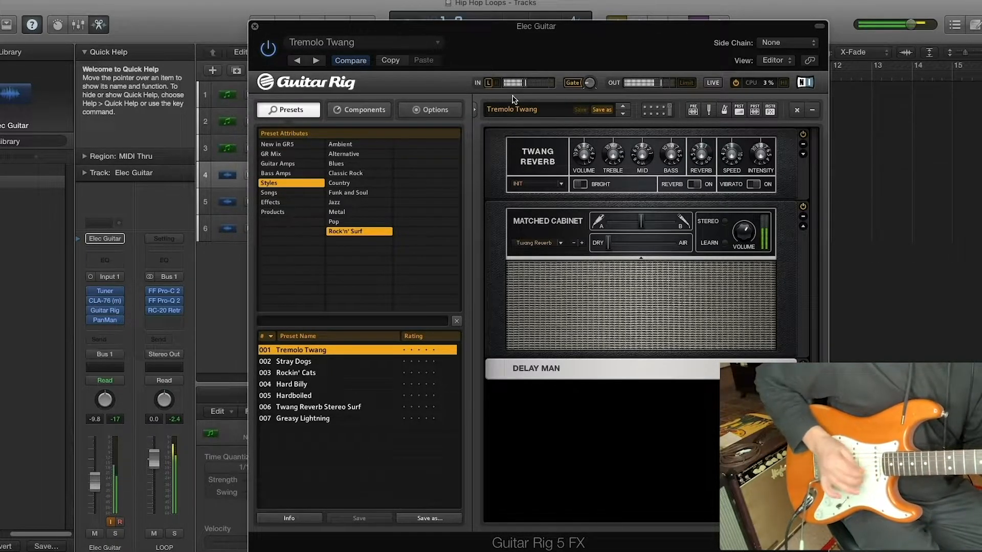
pyautogui.moveTo(265, 37)
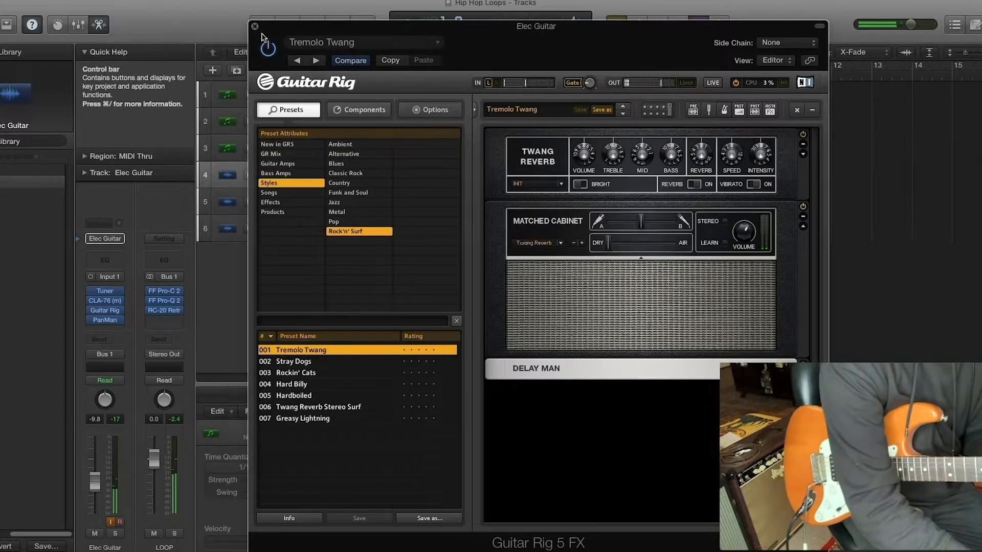
# Close Guitar Rig with the Tremolo Twang preset and record the Elec Guitar take
pyautogui.click(255, 26)
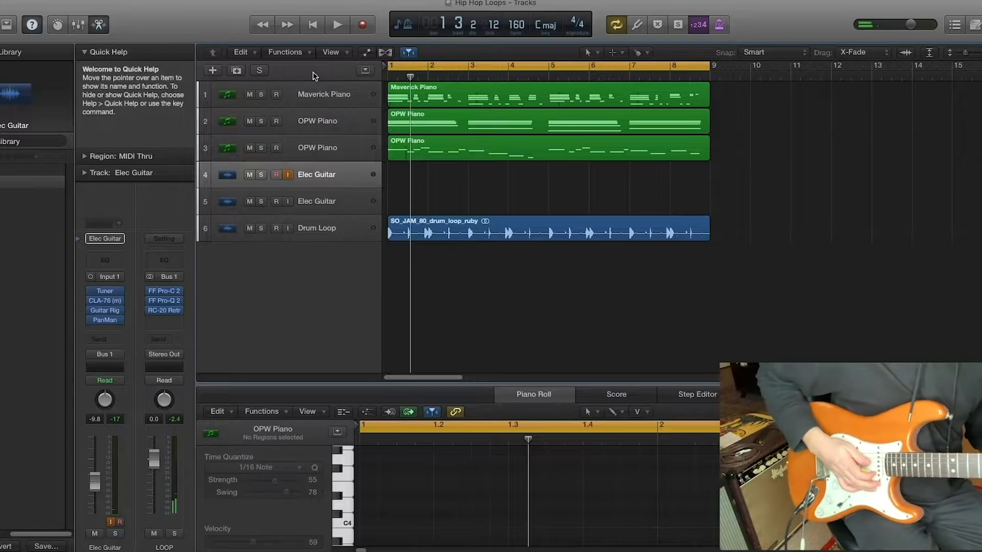
pyautogui.click(338, 25)
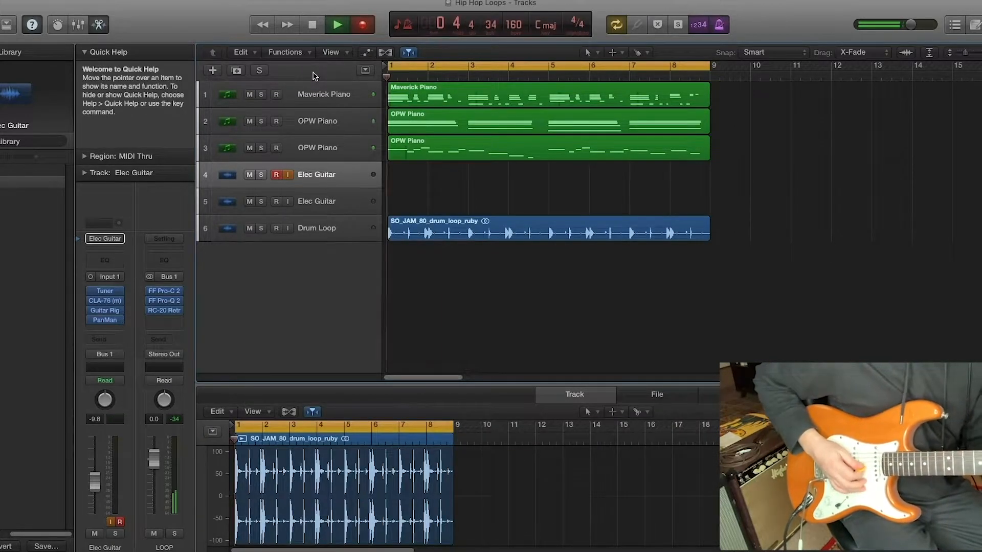
pyautogui.click(337, 25)
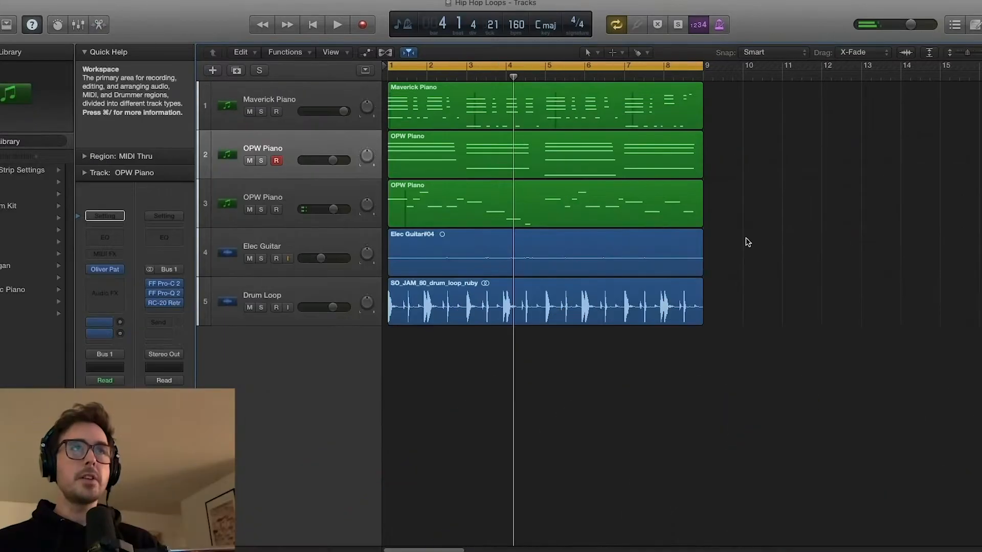
# Insert the SSL G-Master bus compressor on the Stereo Out and adjust its Release
pyautogui.click(338, 24)
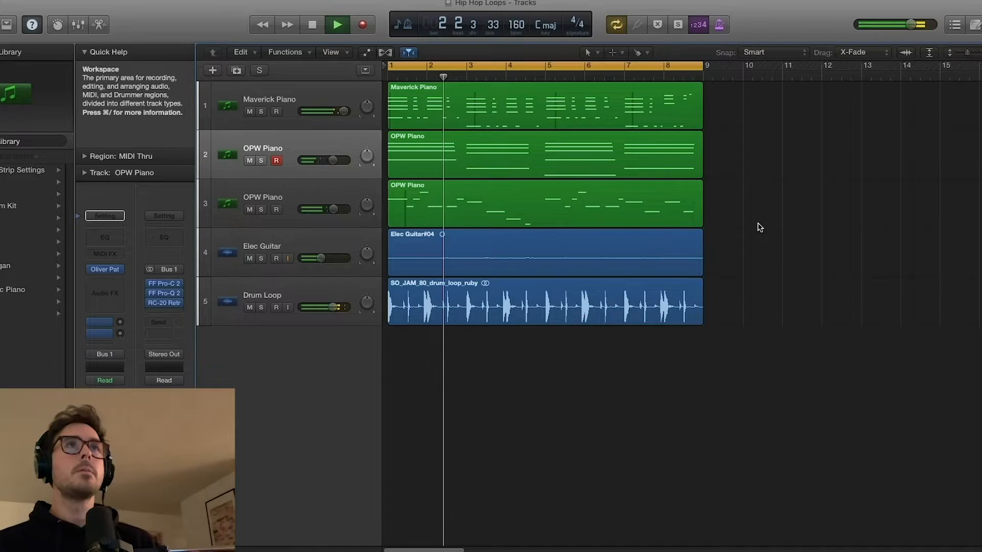
pyautogui.click(338, 24)
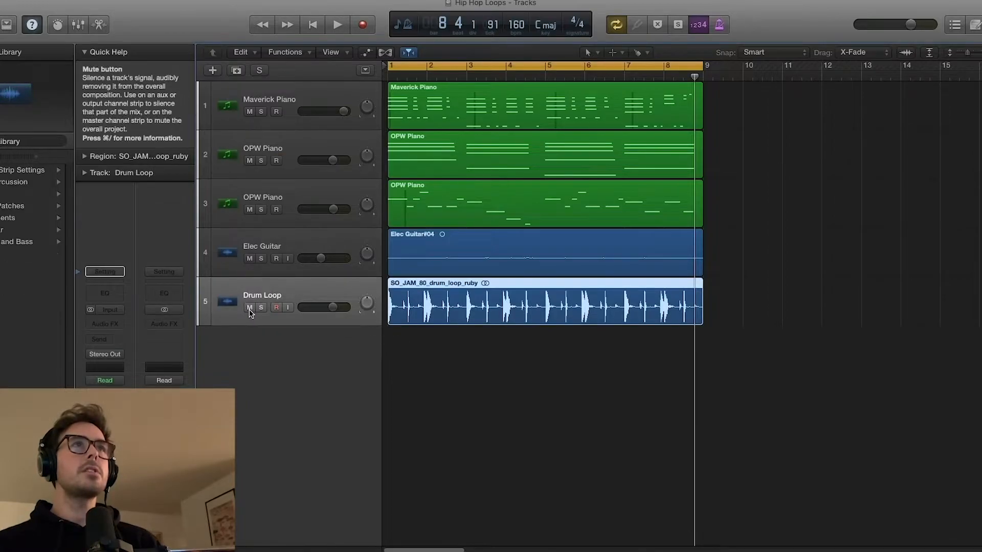
pyautogui.click(248, 306)
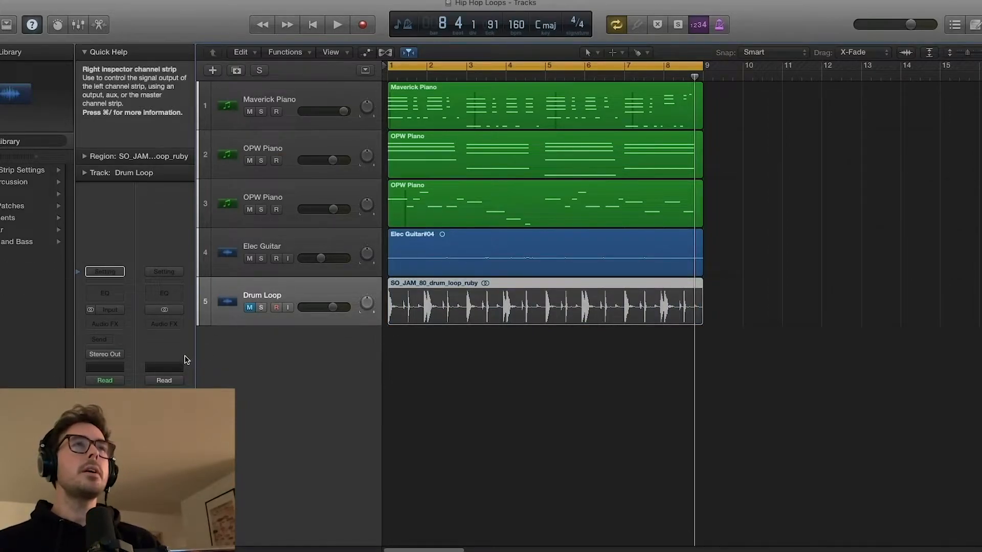
pyautogui.click(163, 323)
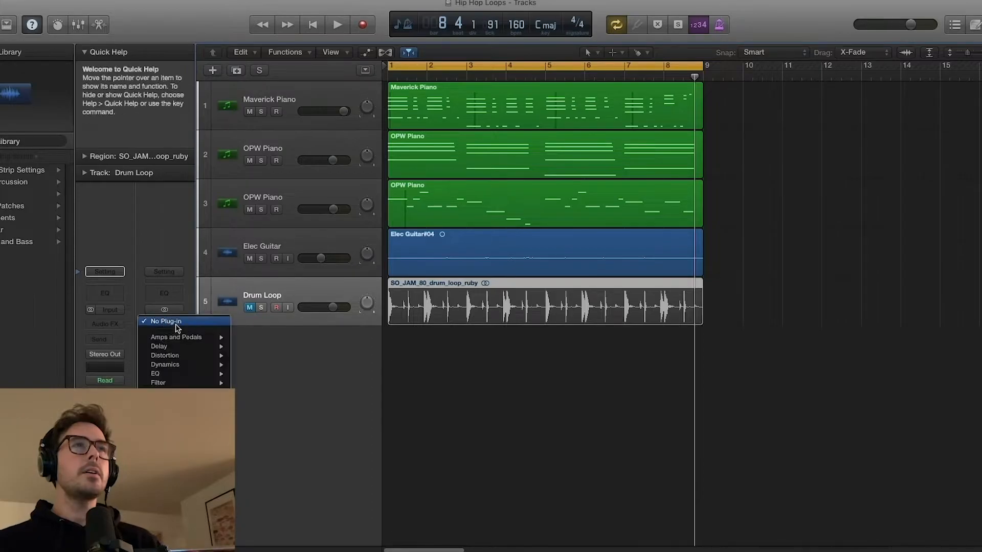
pyautogui.click(176, 337)
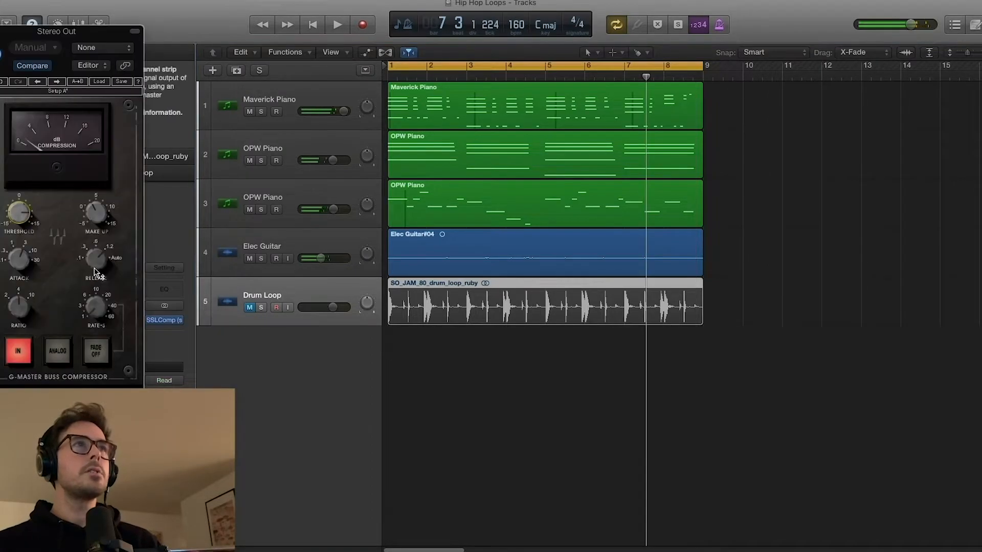
pyautogui.moveTo(95, 257); pyautogui.dragTo(100, 250)
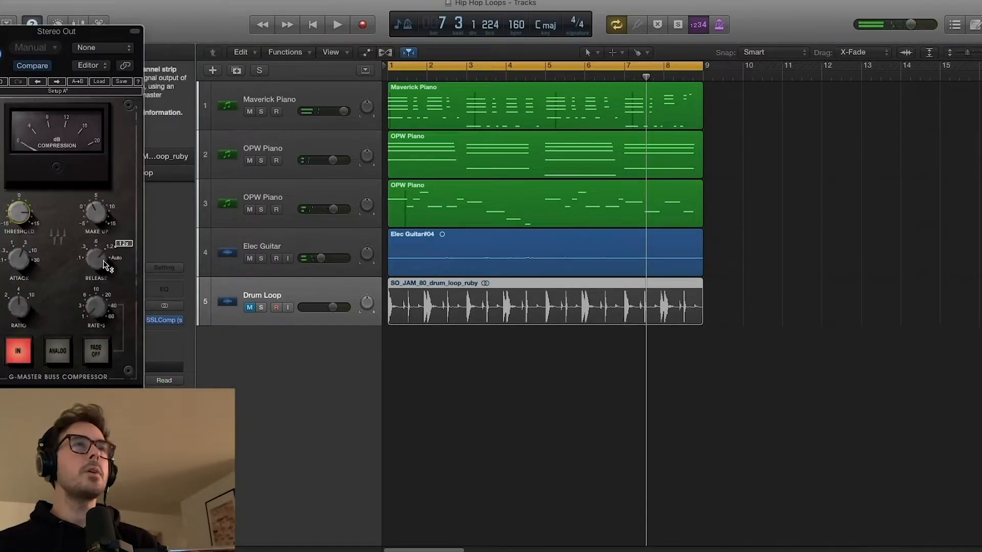
# Load FabFilter Pro-Q 2 on the stereo output after the compressor
pyautogui.click(338, 25)
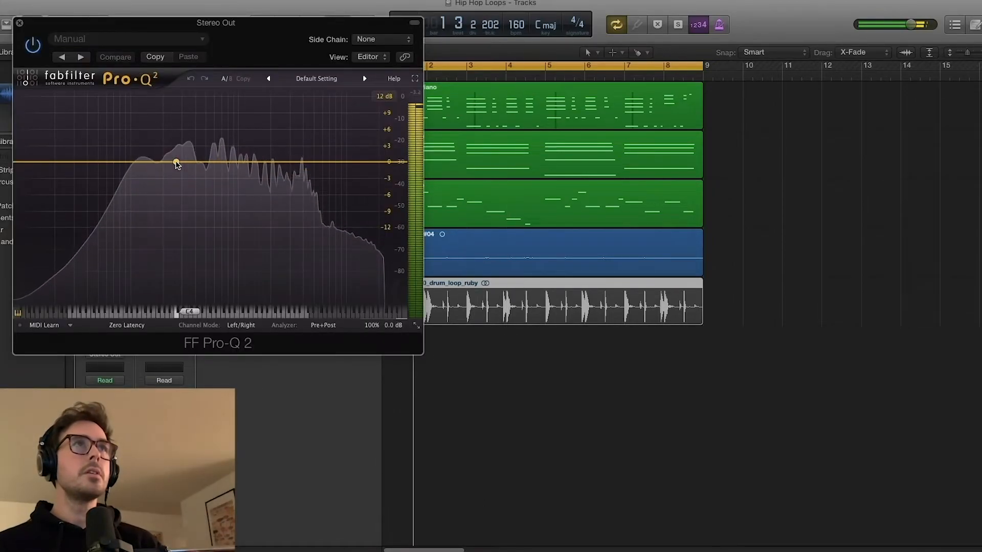
# Add a gentle bell-band cut near 195 Hz in the master Pro-Q 2
pyautogui.click(176, 164)
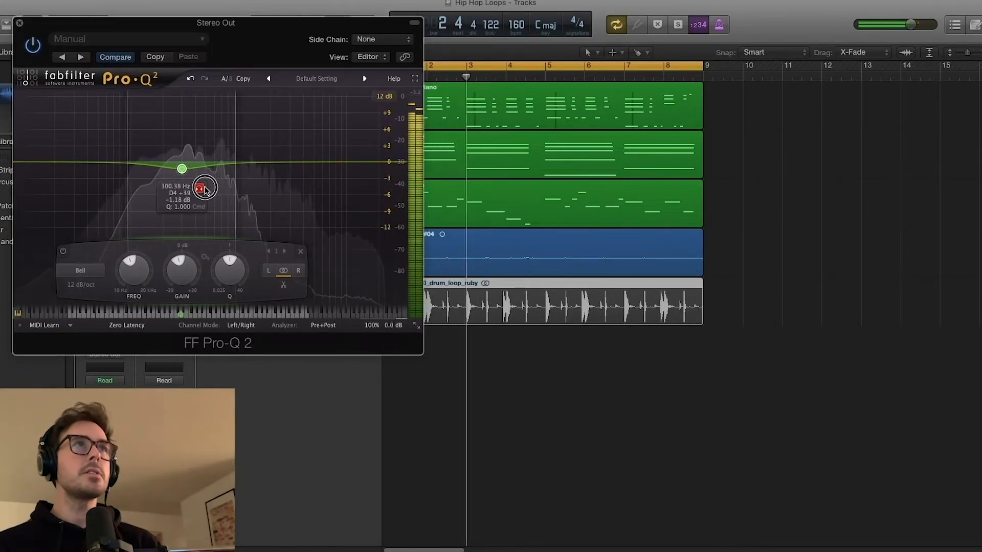
pyautogui.moveTo(203, 188); pyautogui.dragTo(185, 190)
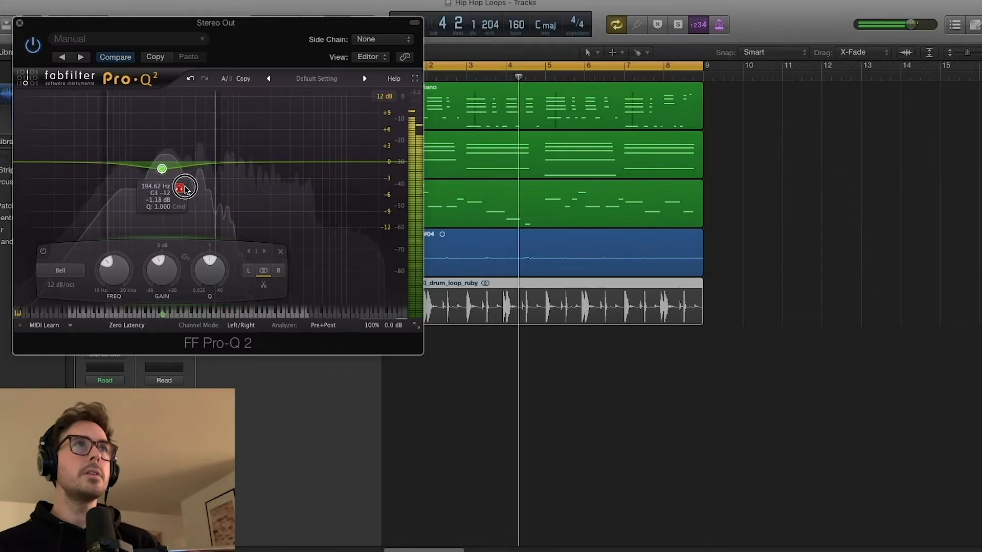
pyautogui.moveTo(184, 186); pyautogui.dragTo(201, 183)
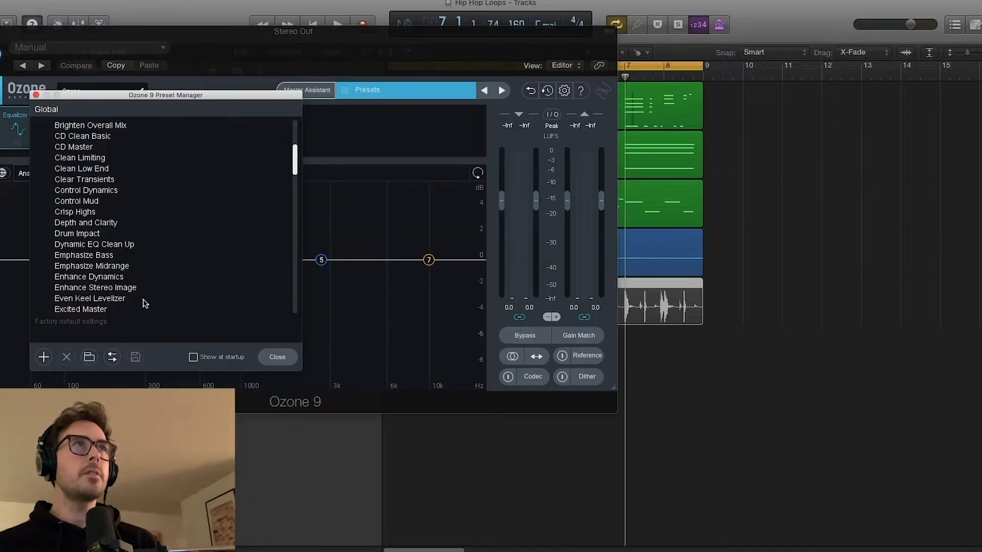
# Load Ozone 9's Enhance Stereo Image preset and close the Preset Manager
pyautogui.scroll(-3)
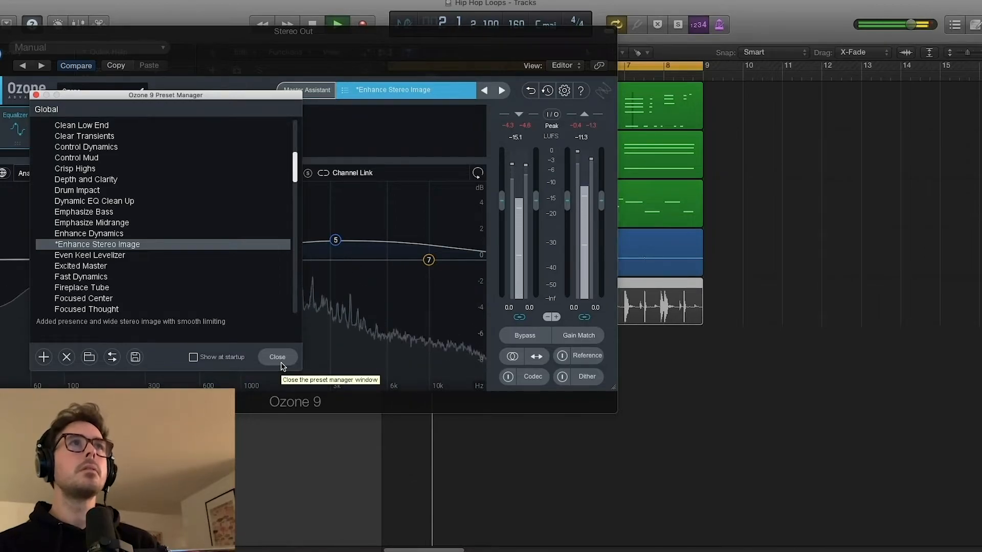
pyautogui.click(277, 357)
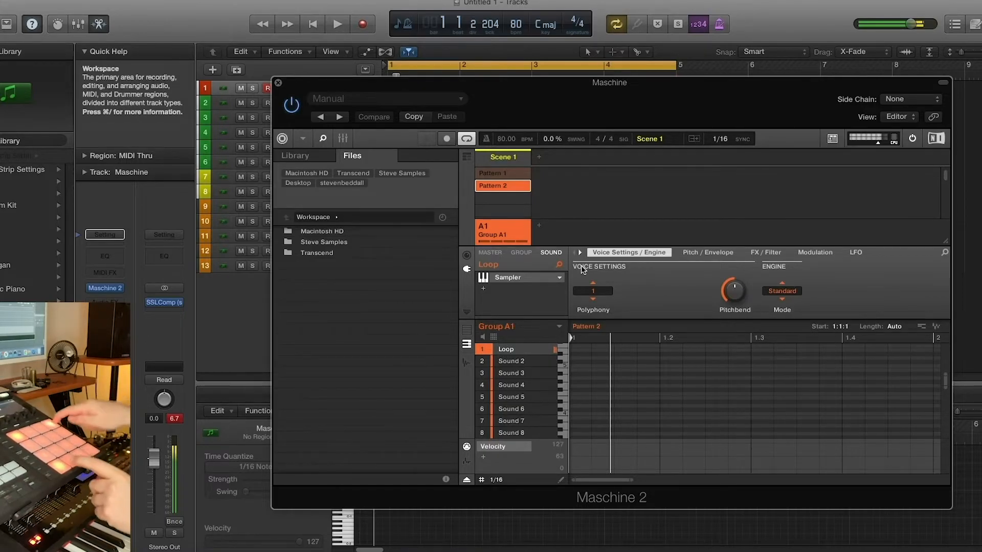
# Close the Maschine 2 window after setting up the Loop sound's Pattern 2
pyautogui.click(277, 82)
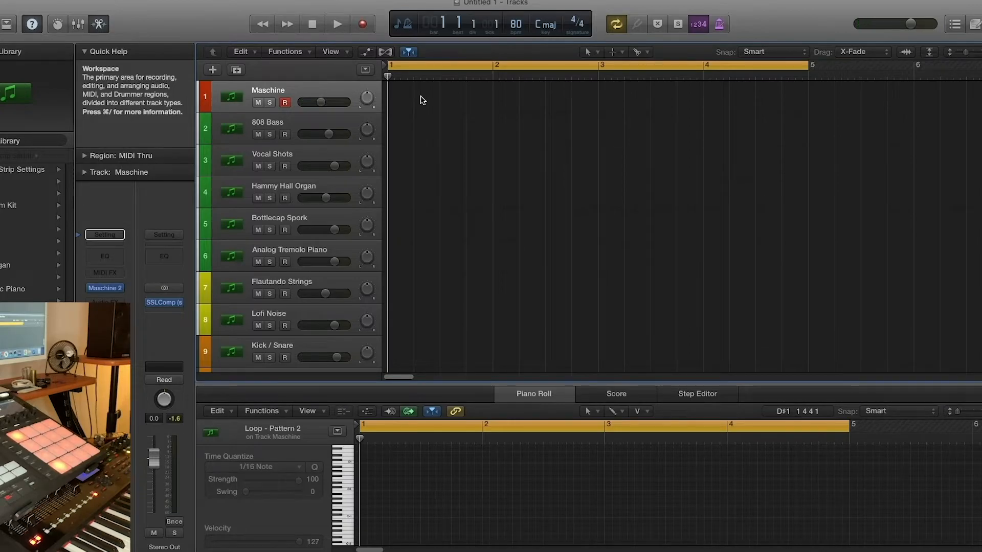
# Record the Maschine Loop – Pattern 2 and the Kick / Snare part as four-bar regions
pyautogui.click(337, 25)
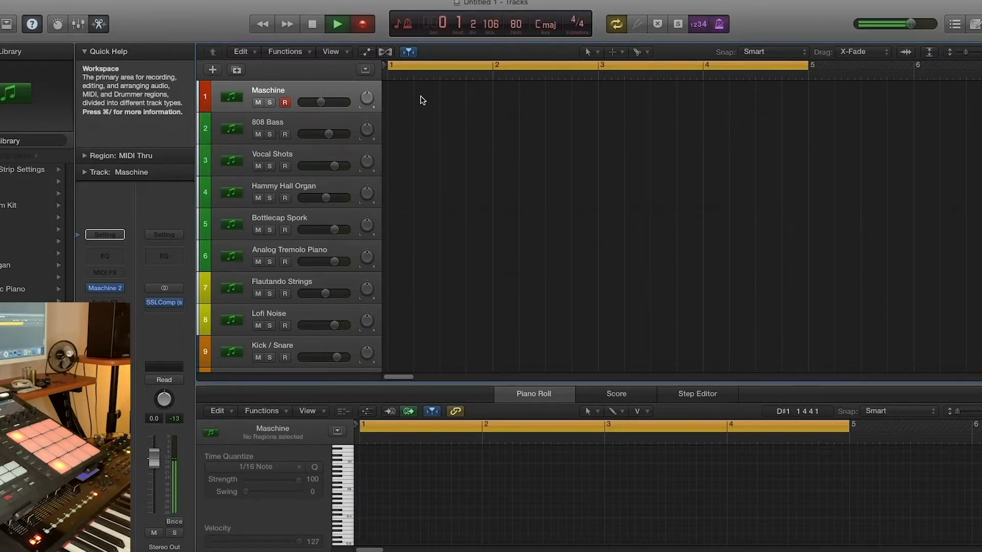
pyautogui.click(337, 24)
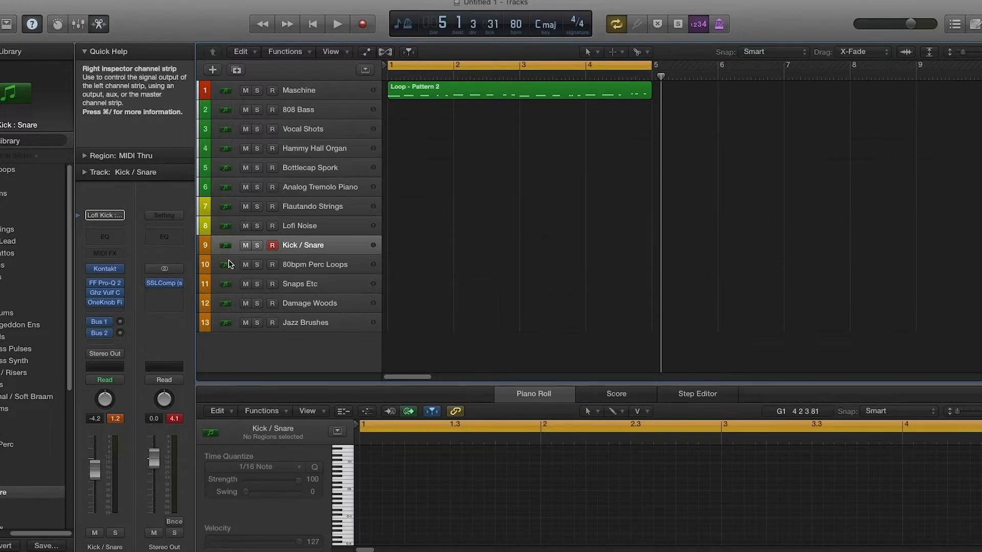
pyautogui.moveTo(286, 227)
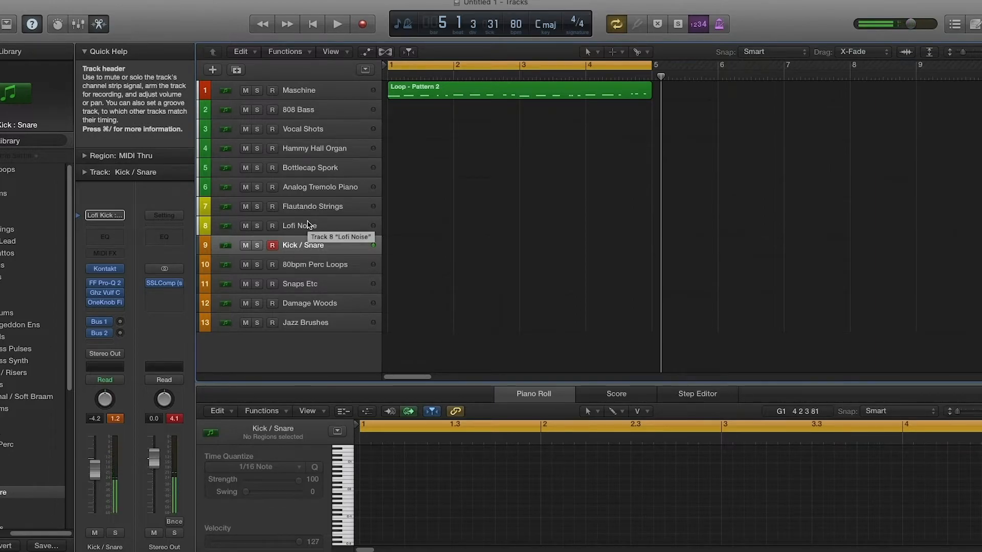
pyautogui.click(338, 25)
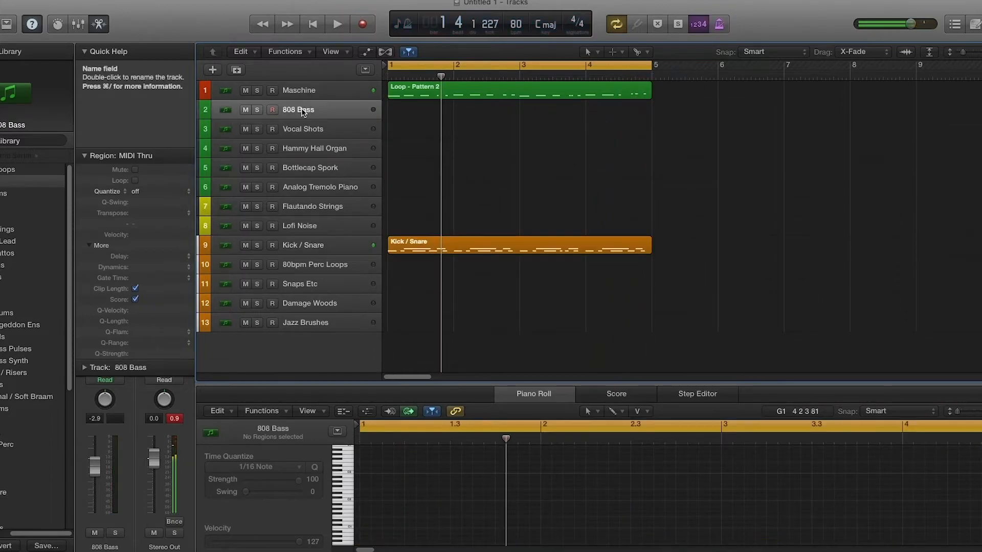
# Record the 808 Bass part and the Vocal Shots part across bars 1–4
pyautogui.click(336, 25)
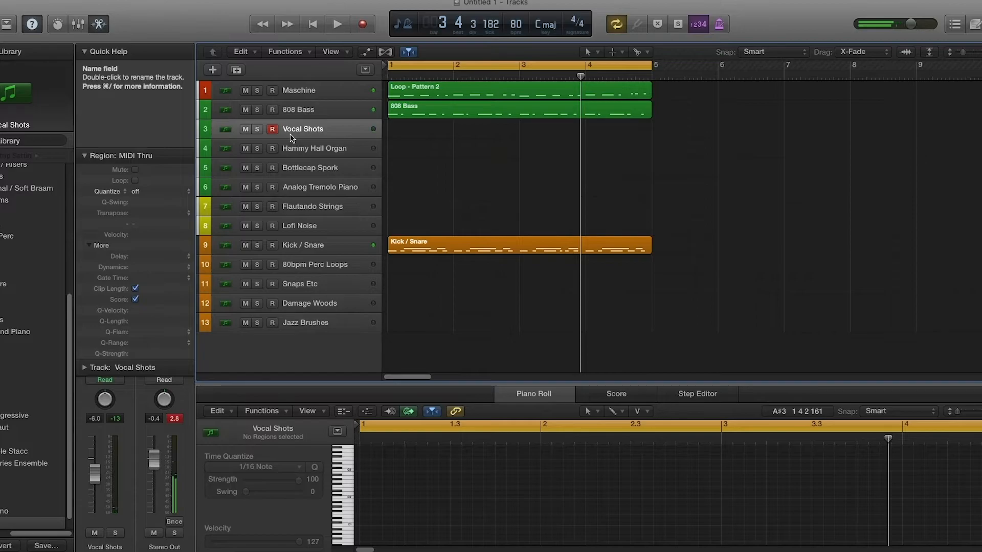
pyautogui.click(337, 24)
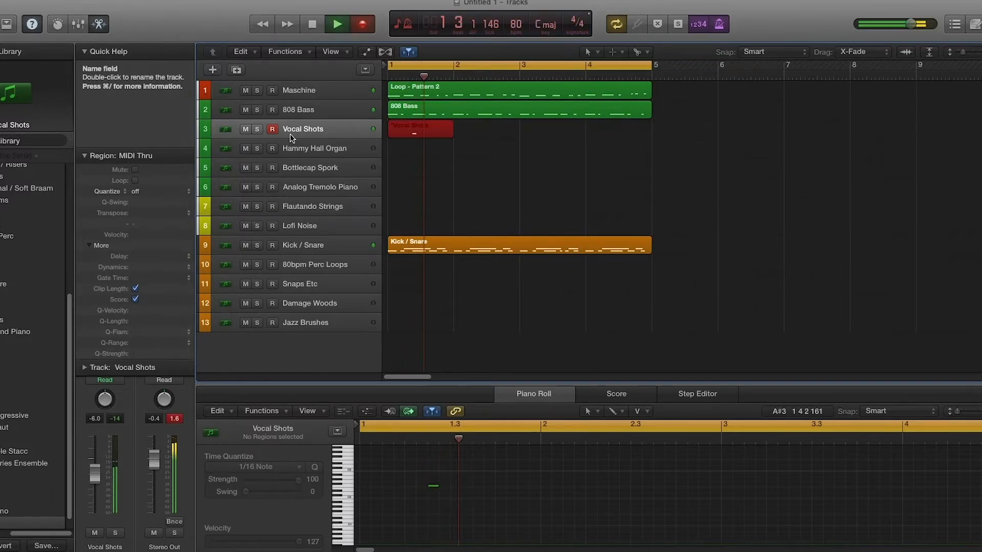
pyautogui.click(337, 25)
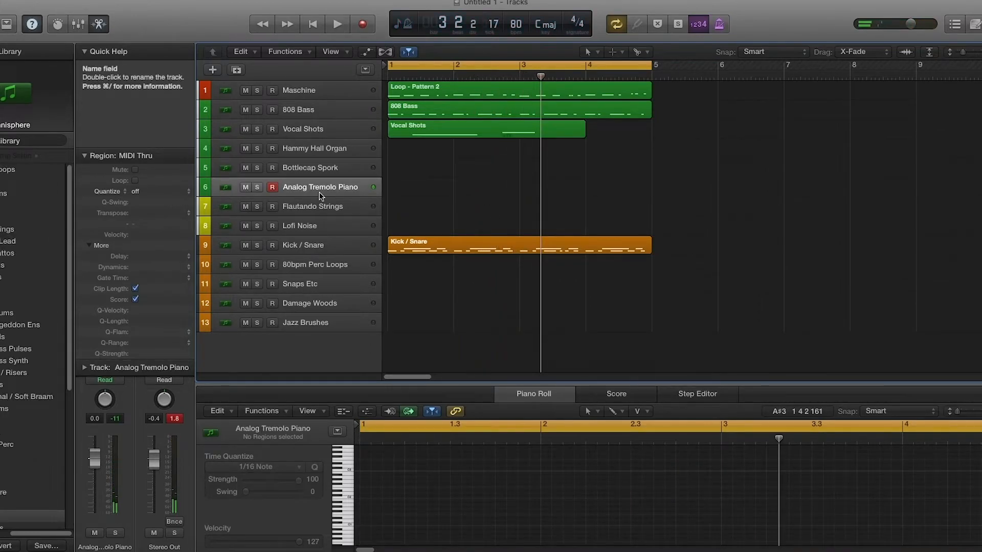
pyautogui.click(337, 25)
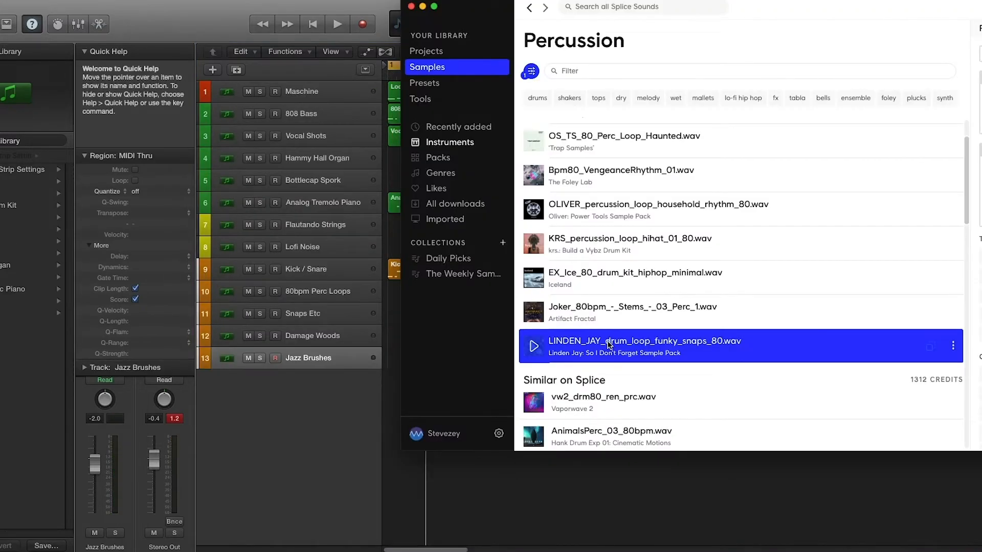
# Drag LINDEN_JAY_drum_loop_funky_snaps_80.wav from Splice in as a new audio track
pyautogui.moveTo(644, 345); pyautogui.dragTo(288, 381)
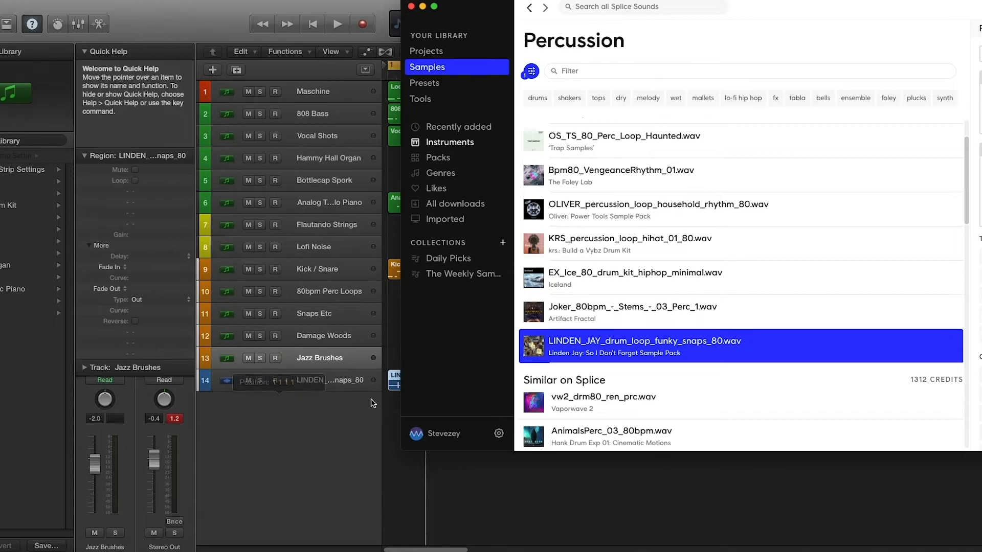